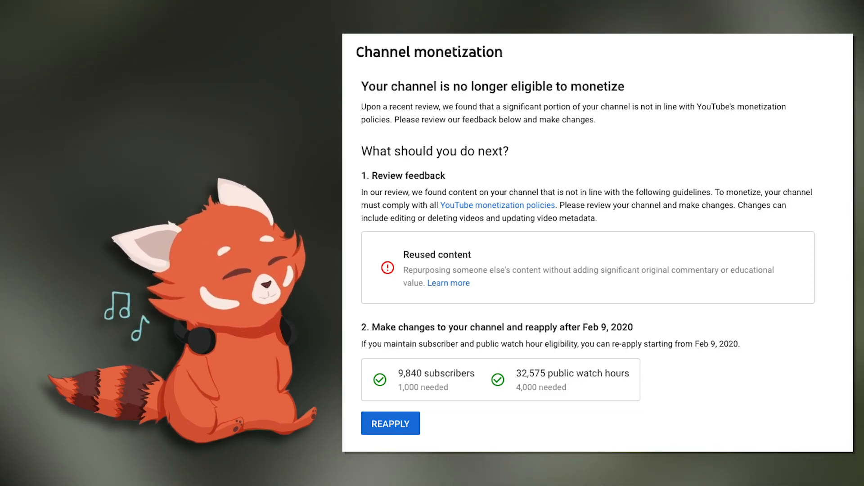
- Remove the monetization rejection screenshot, leaving only the red panda on the blurred background
click(390, 423)
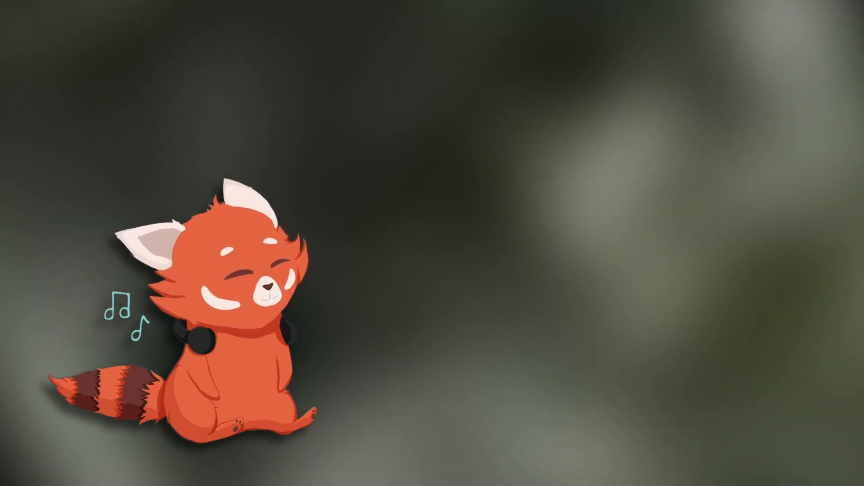